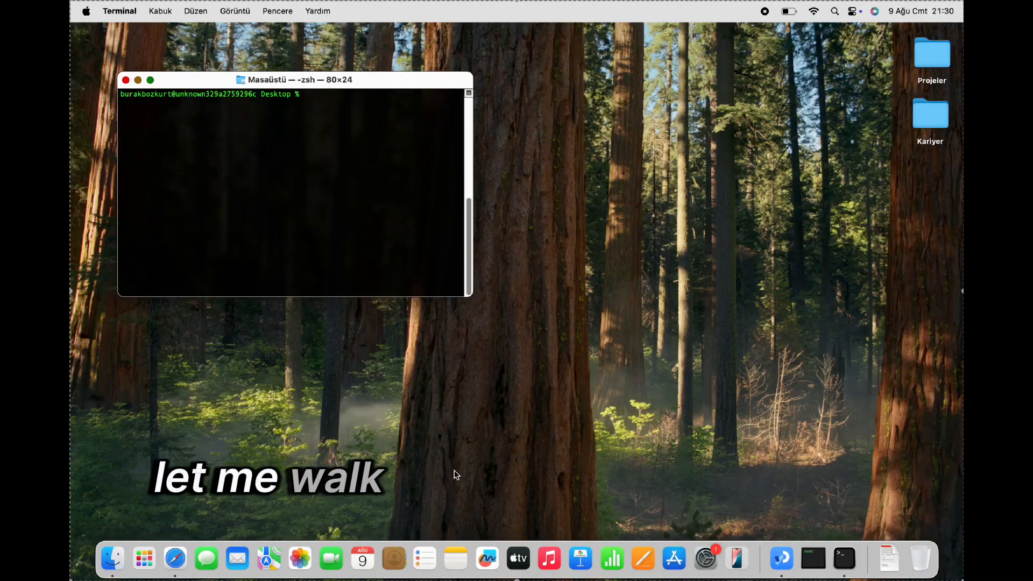
Launch Safari and go to github.com/schematrix to reach the schematrix profile page
left_click(175, 558)
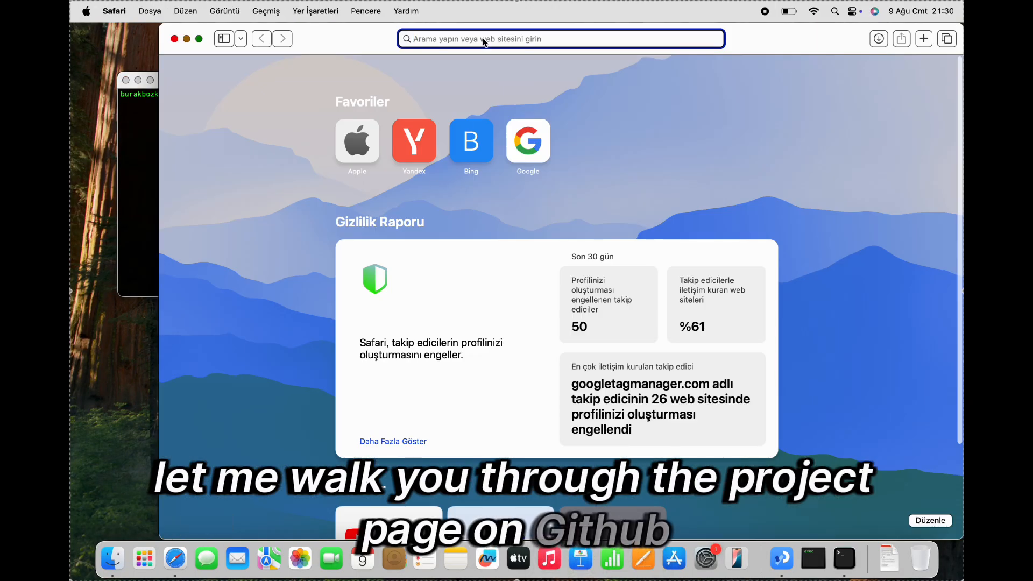
type("github.com/schematrix/plane_game")
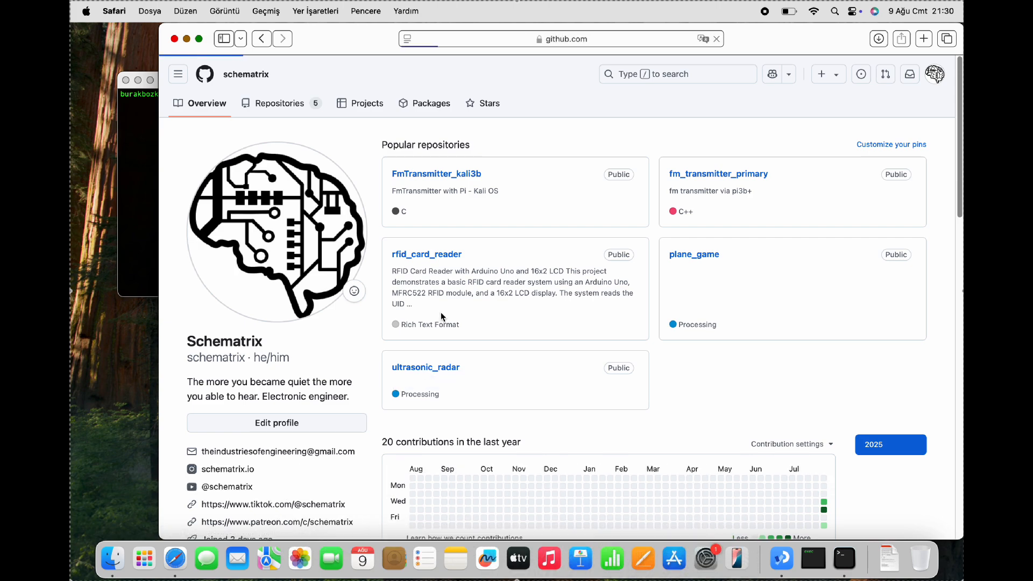
Enter the ultrasonic_radar repository and read the README down to the technical improvements list
left_click(426, 367)
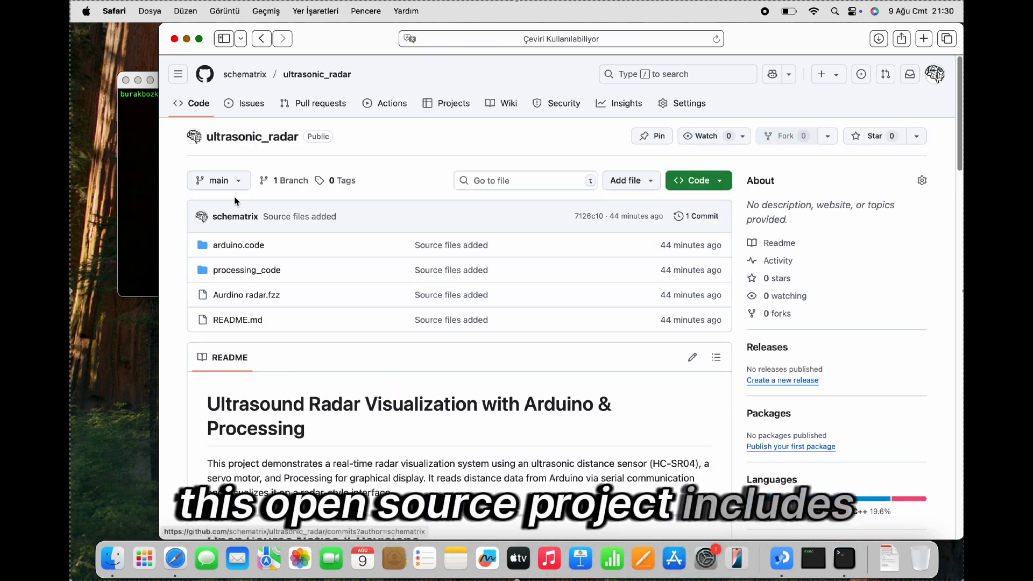
scroll("down", 3)
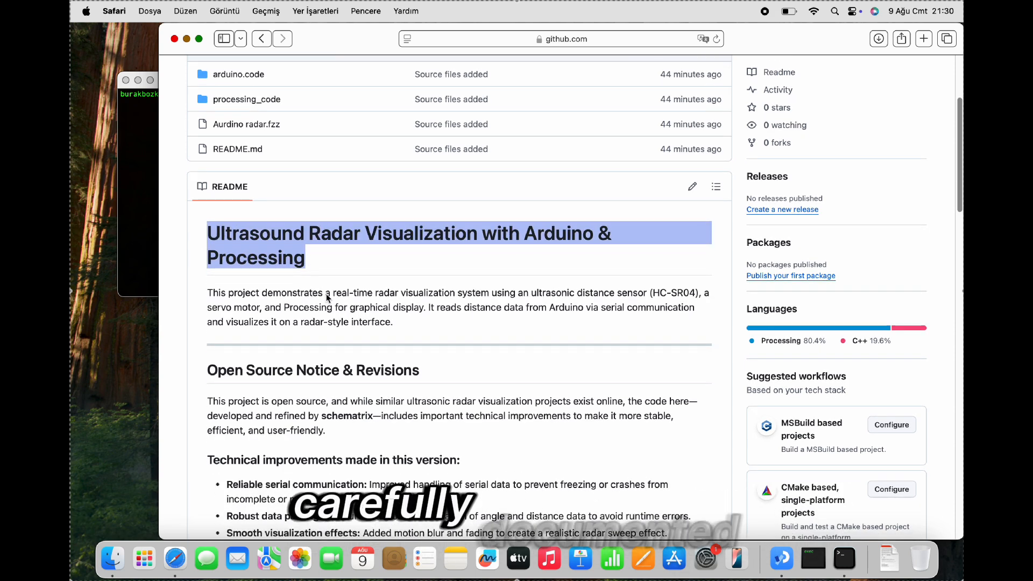
scroll("down", 3)
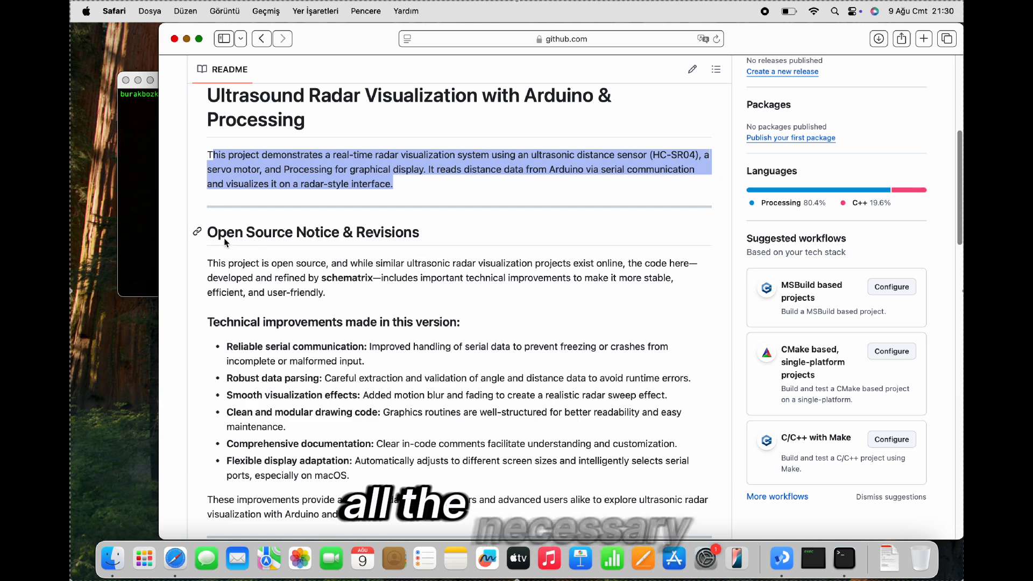
scroll("down", 3)
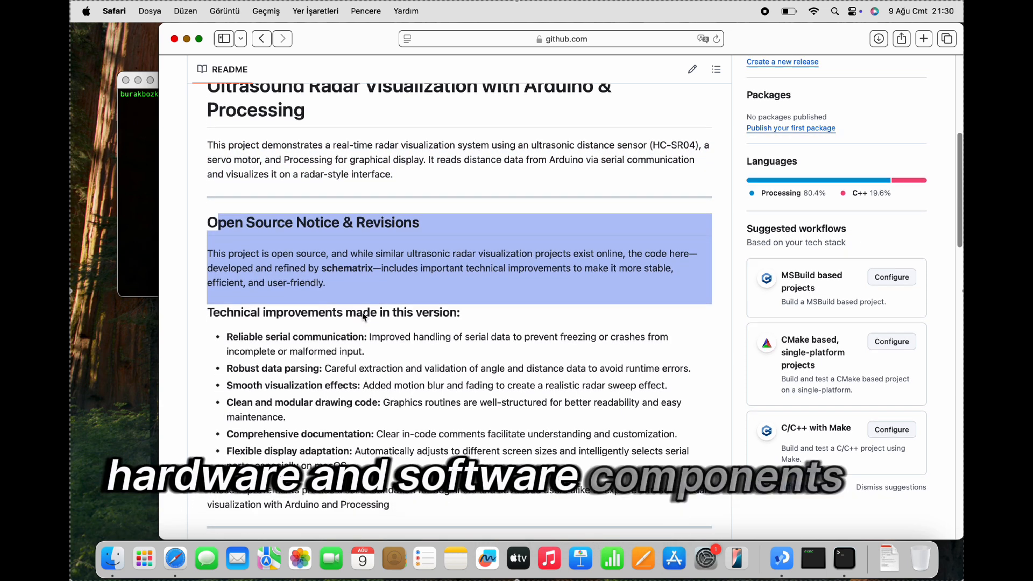
scroll("down", 3)
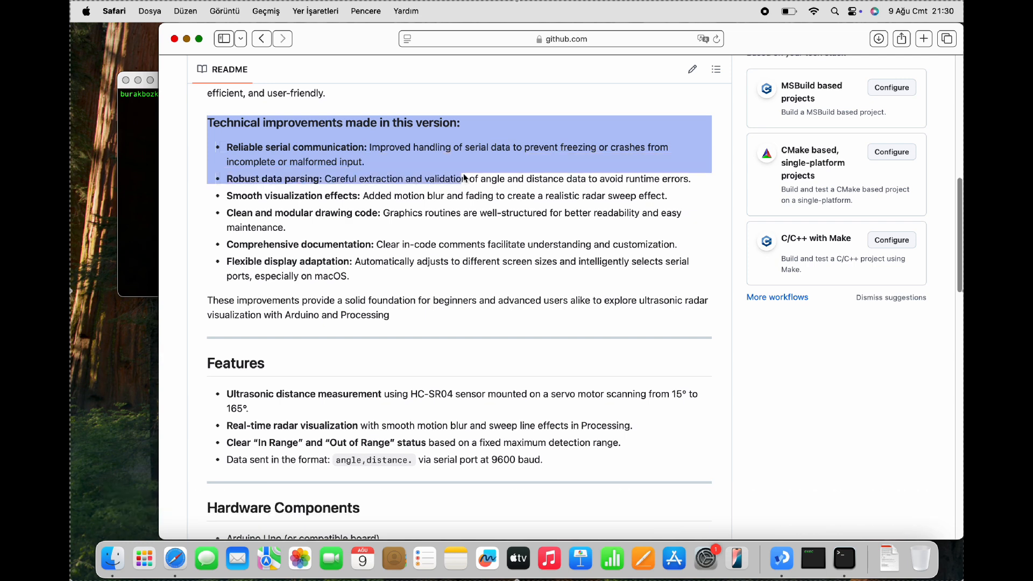
left_click_drag(463, 179, 464, 271)
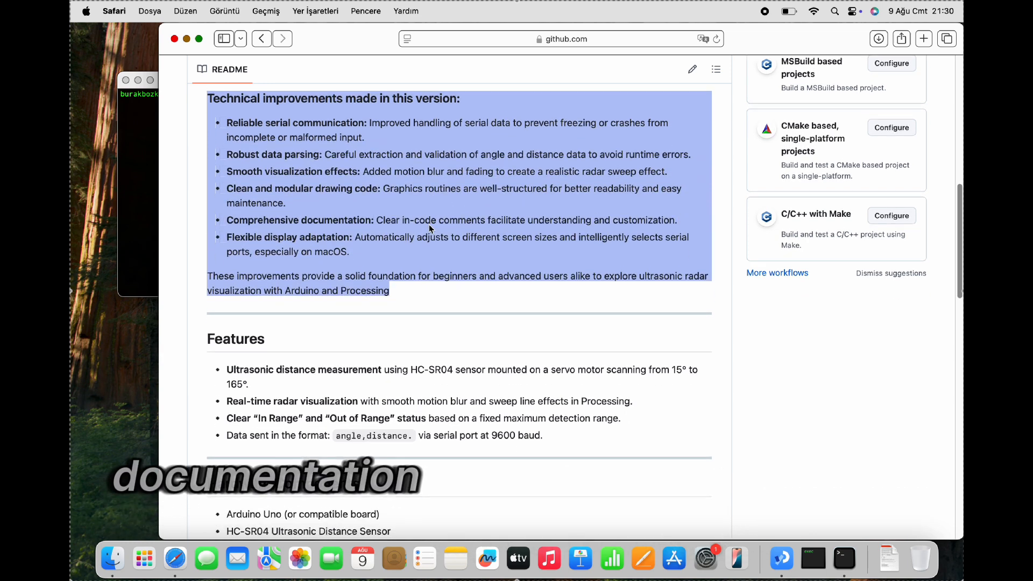
Finish reading the README through the license and about sections, then close Safari
scroll("down", 3)
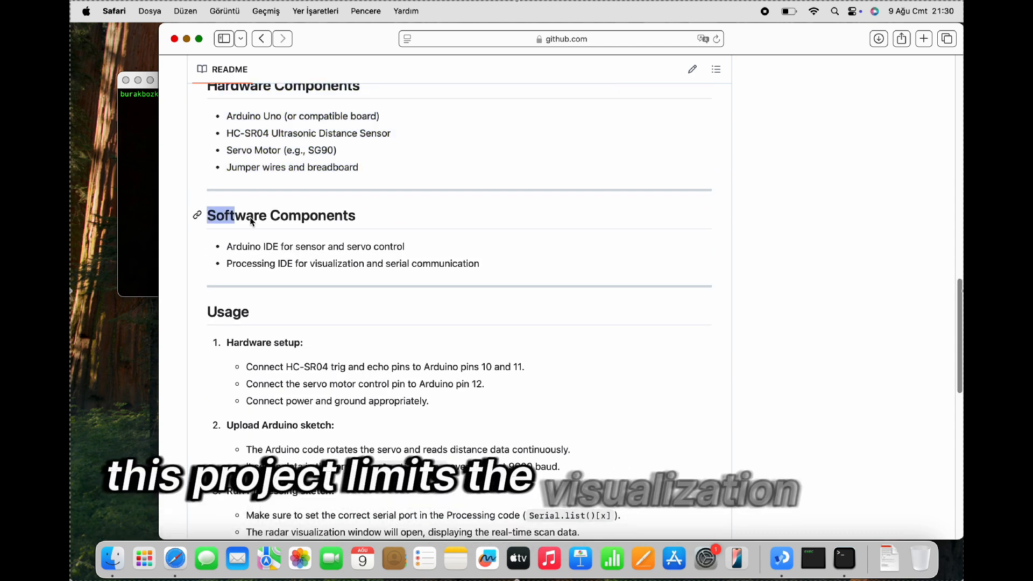
scroll("down", 3)
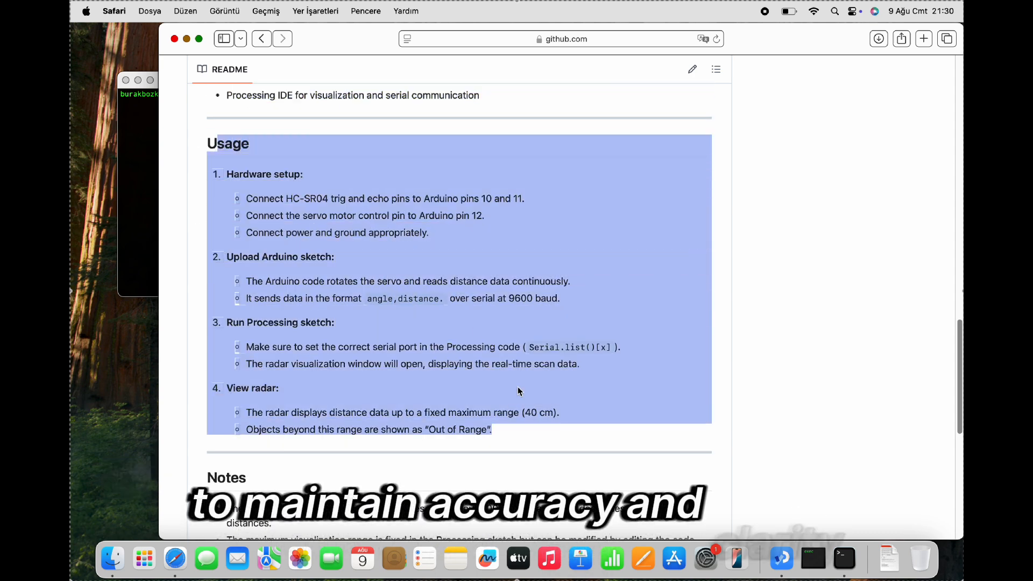
scroll("down", 3)
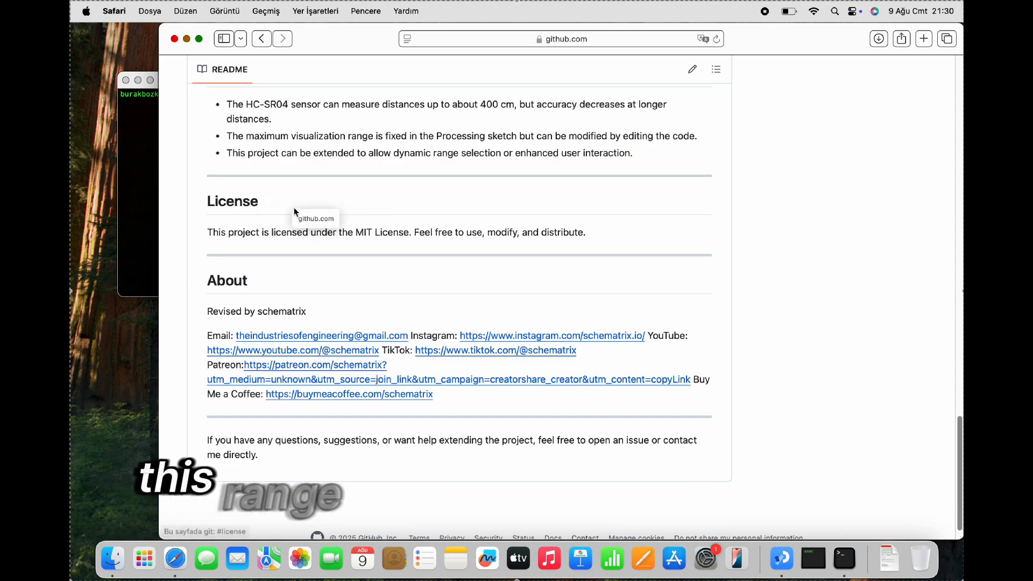
scroll("up", 3)
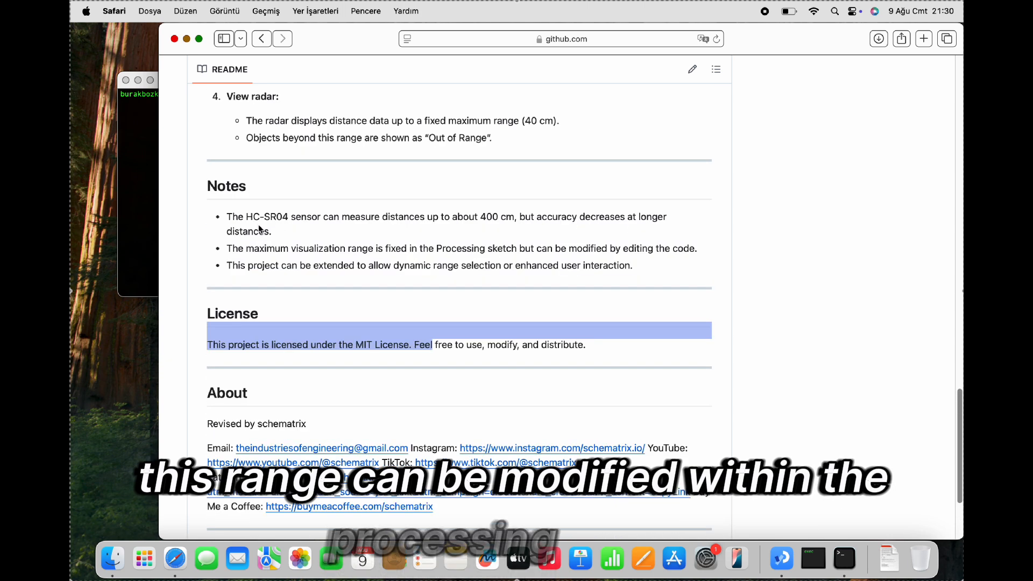
scroll("down", 3)
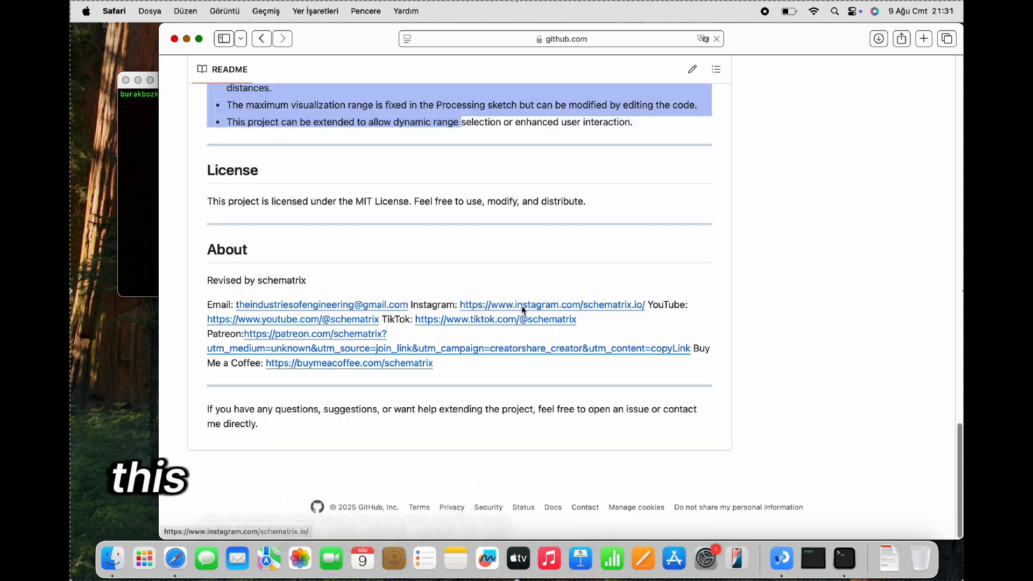
left_click(552, 305)
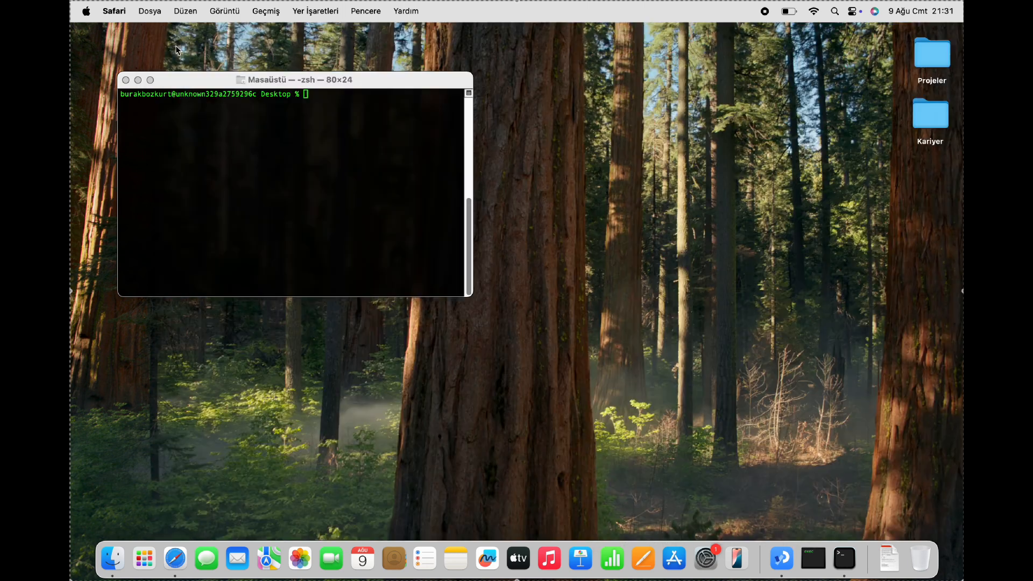
Run git clone with the pasted ultrasonic_radar URL so its folder appears on the Desktop
type("git c")
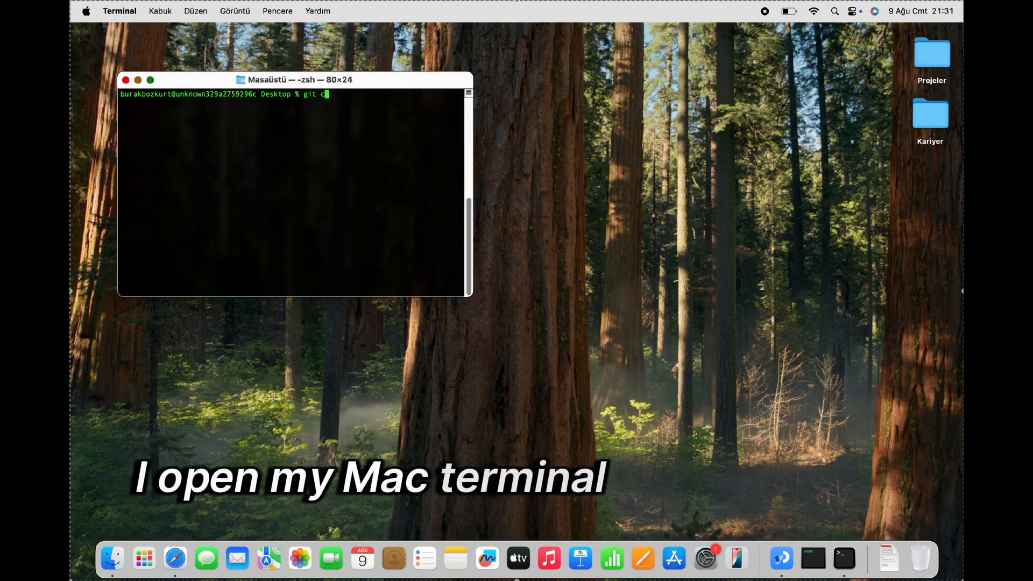
right_click(264, 158)
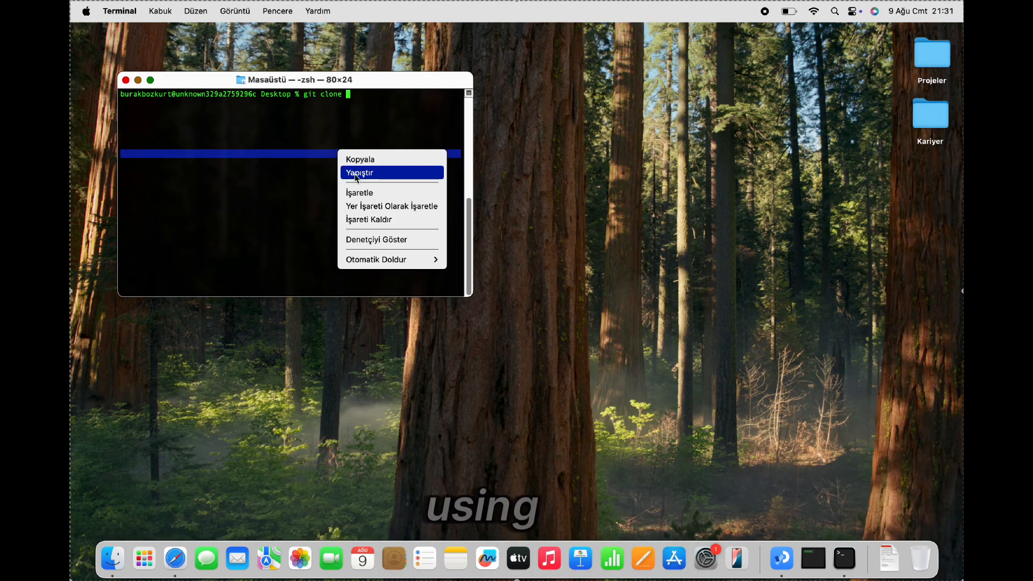
left_click(360, 172)
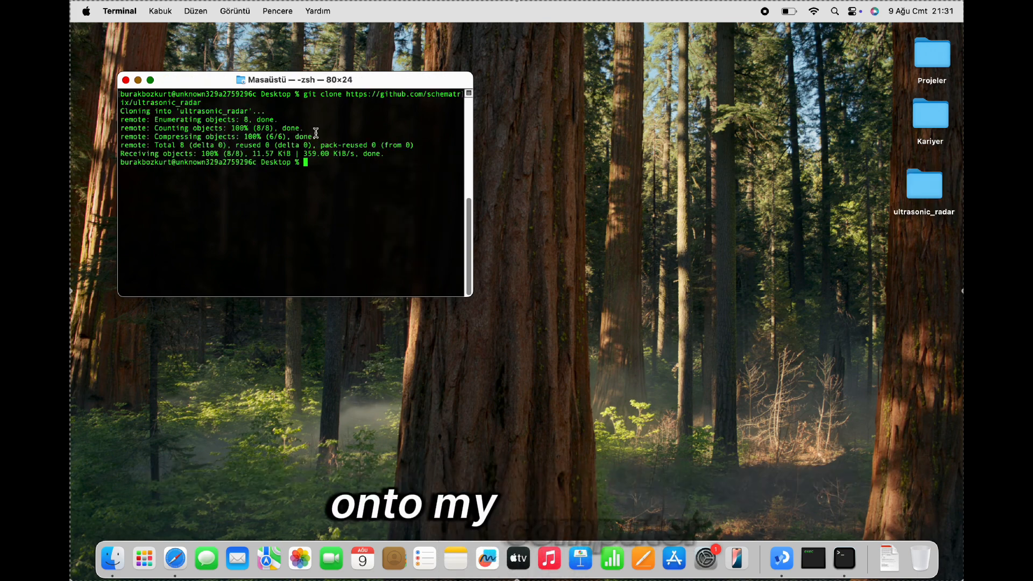
left_click(923, 186)
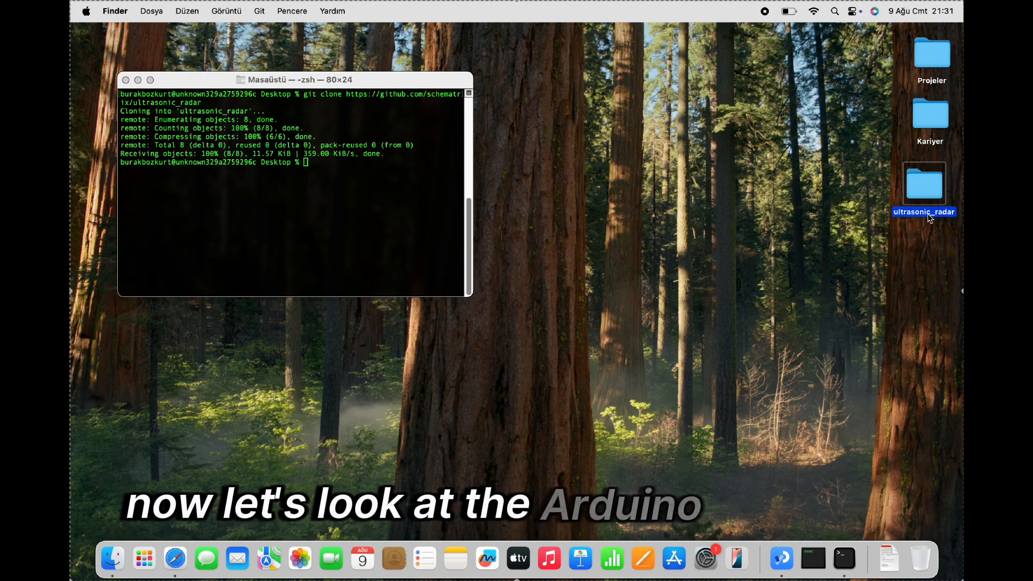
Browse the ultrasonic_radar folder and load arduino.code.ino into Arduino IDE
double_click(923, 185)
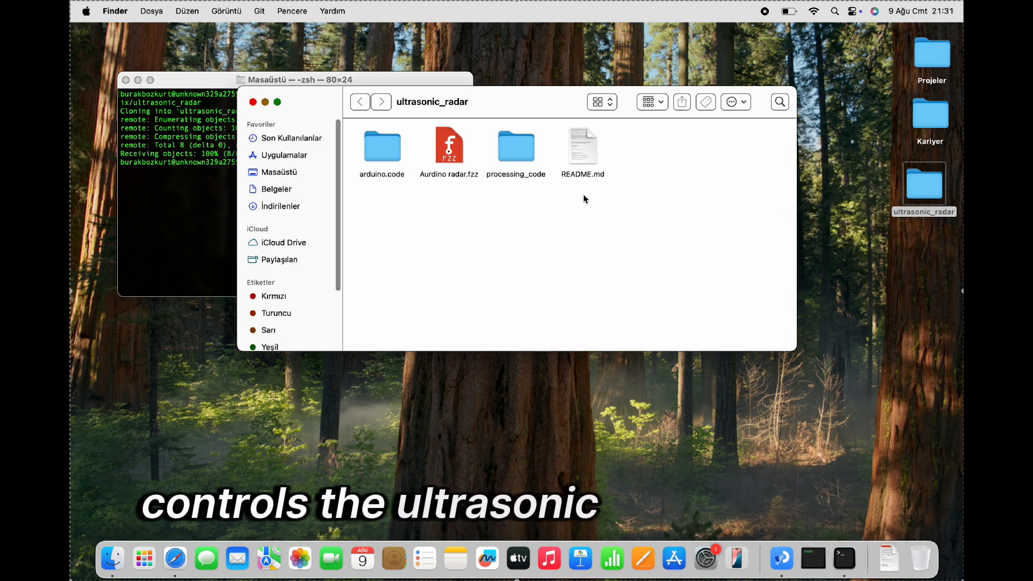
left_click(582, 145)
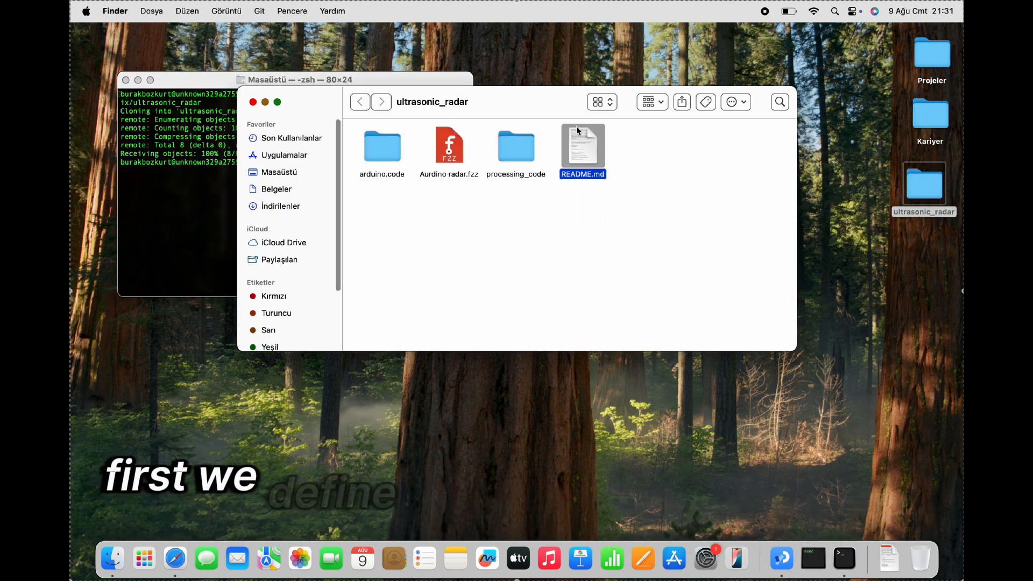
double_click(381, 145)
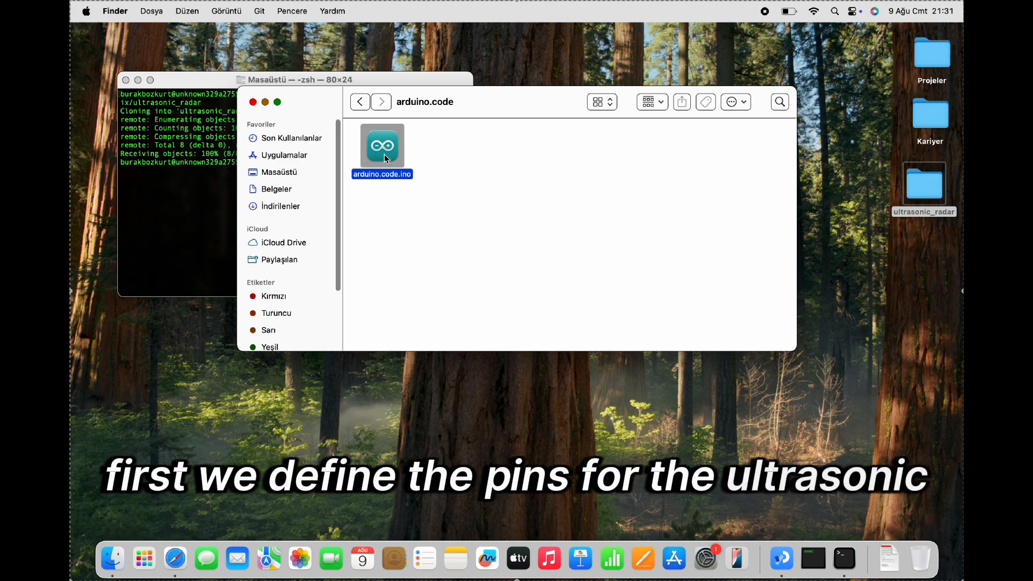
double_click(381, 145)
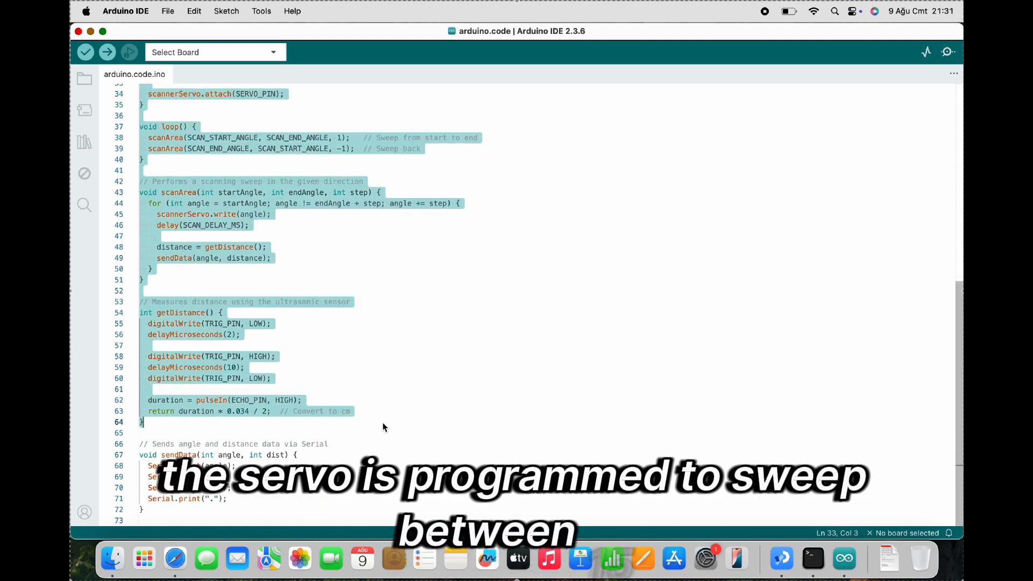
Read the sketch's include, pin and scanning code, then target Arduino Uno on /dev/cu.usbmodem1101
scroll("up", 3)
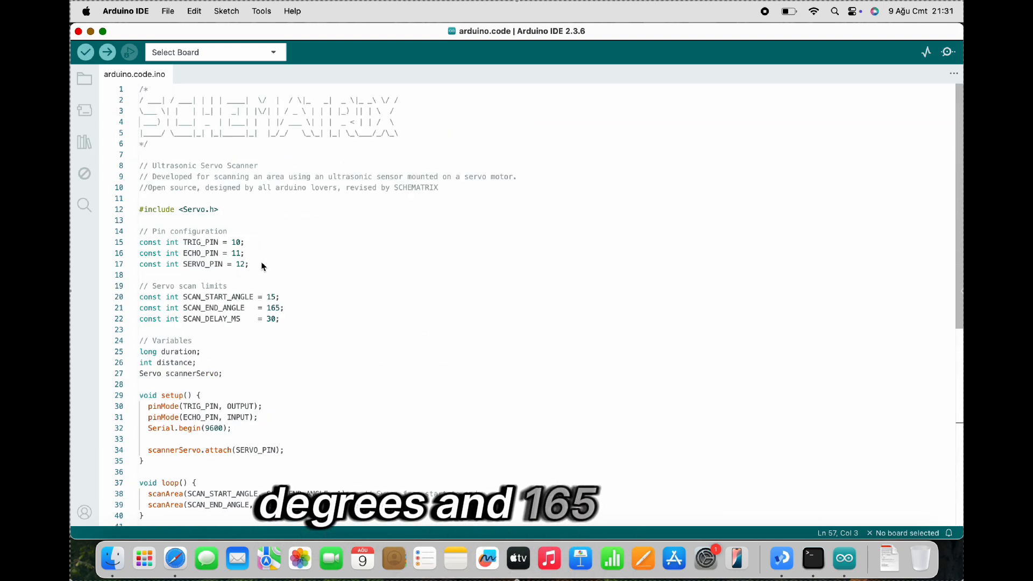
left_click_drag(138, 209, 228, 286)
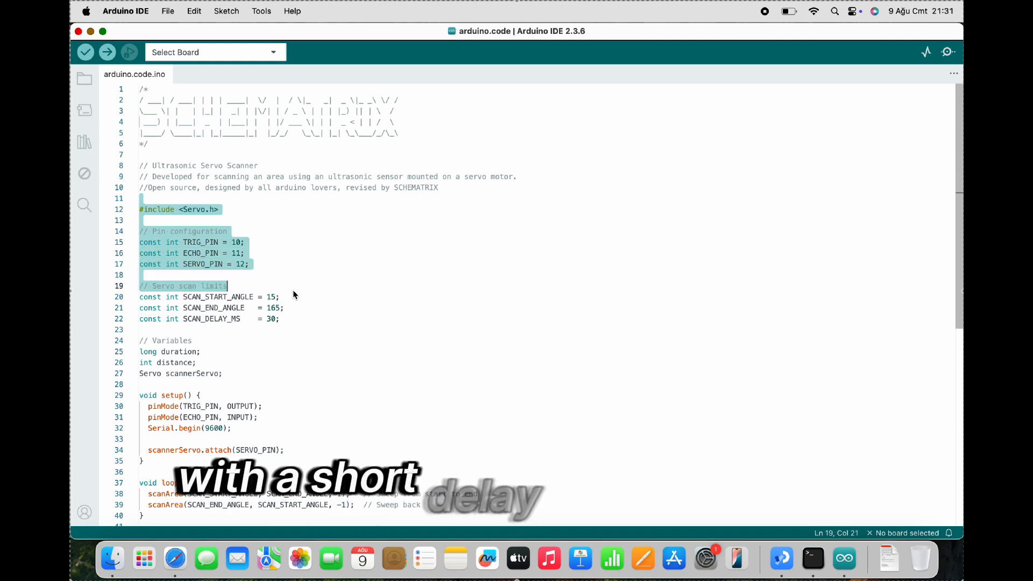
scroll("down", 3)
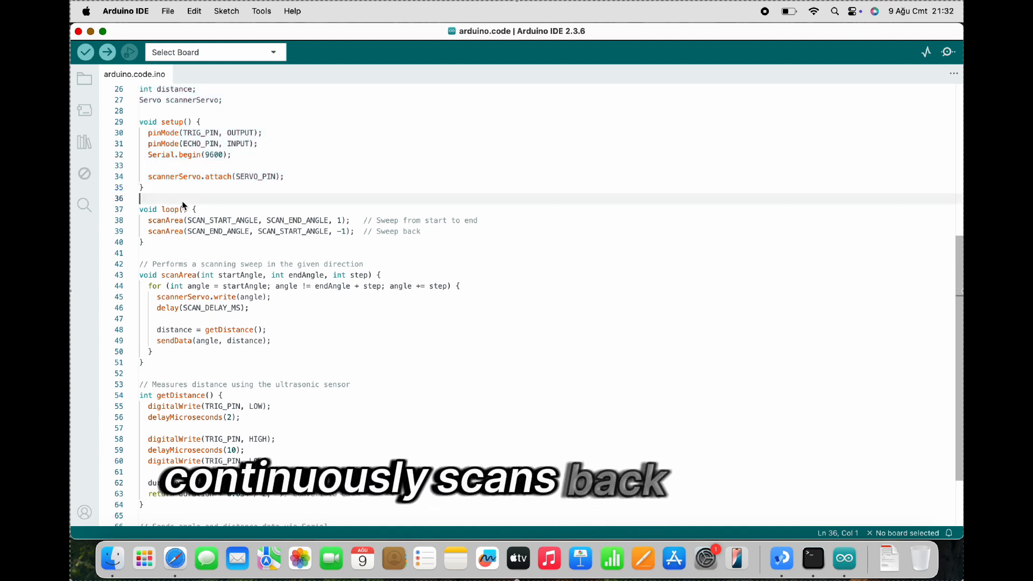
scroll("down", 3)
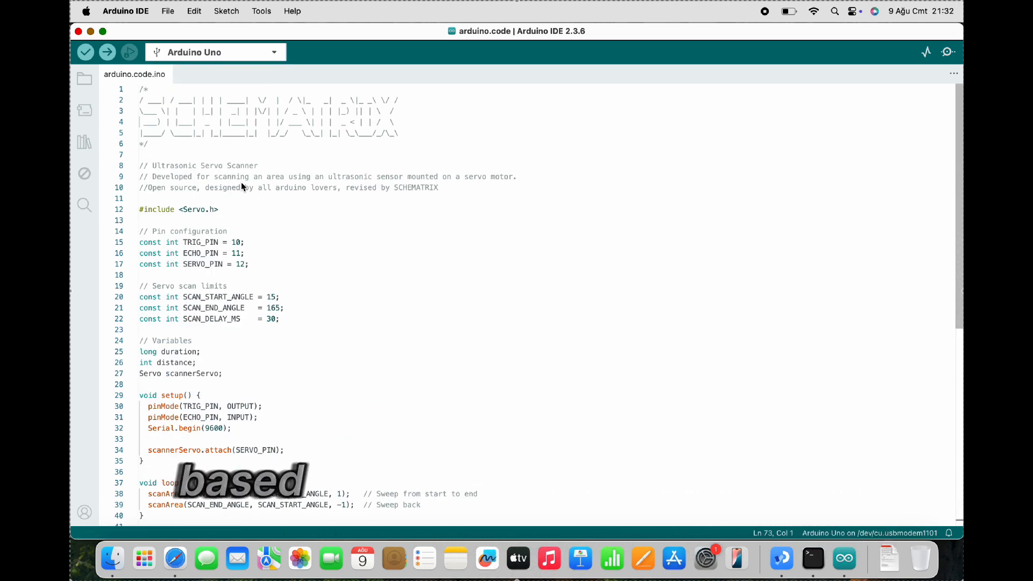
left_click(107, 51)
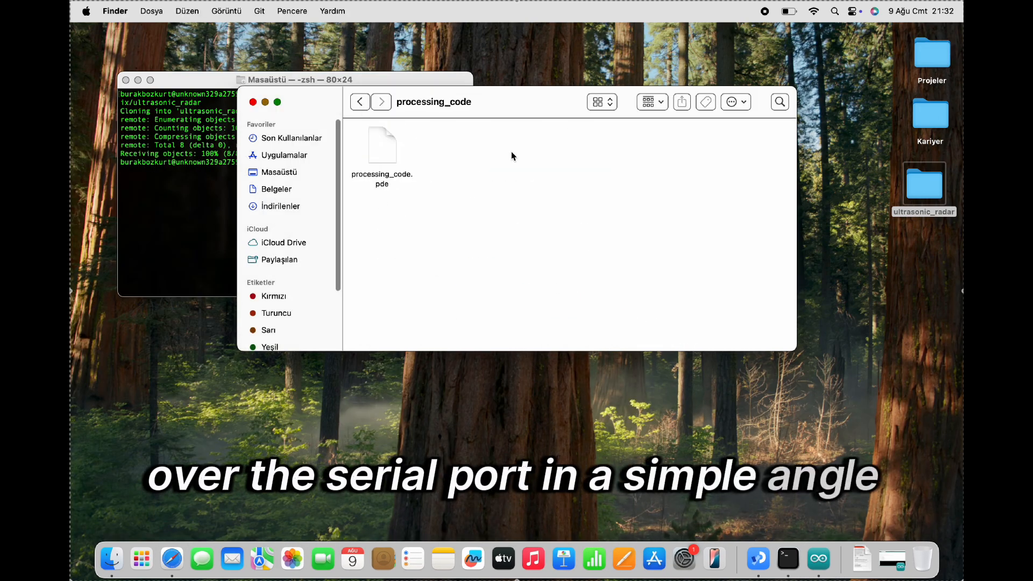
Load processing_code.pde into the Processing IDE showing its setup, draw and serial event code
double_click(381, 145)
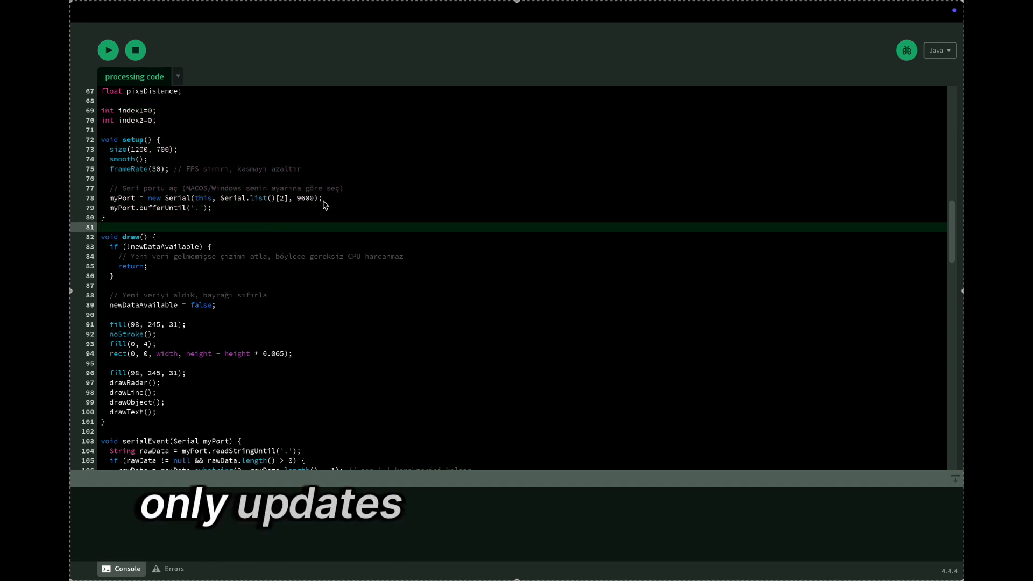
scroll("down", 3)
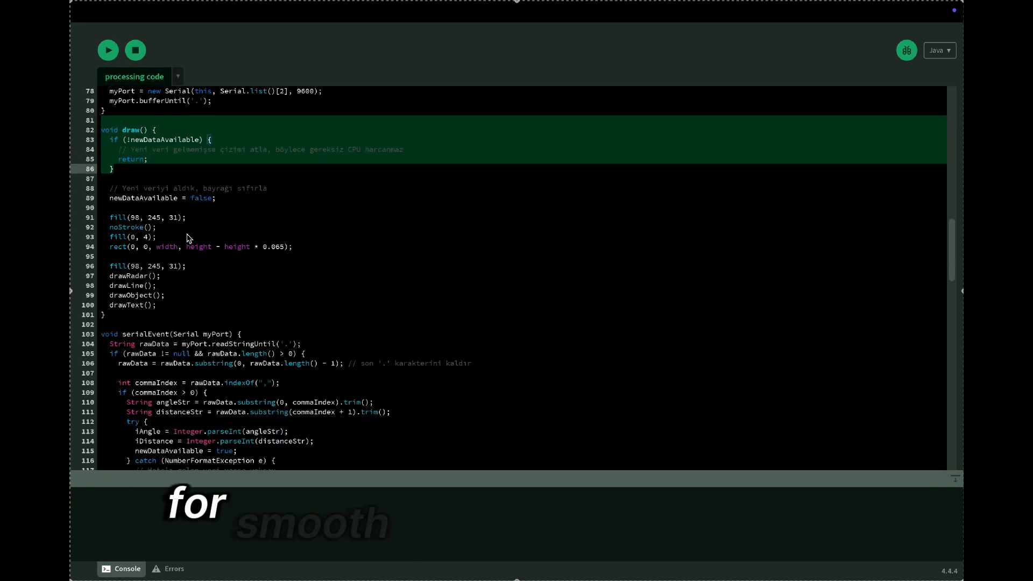
scroll("down", 3)
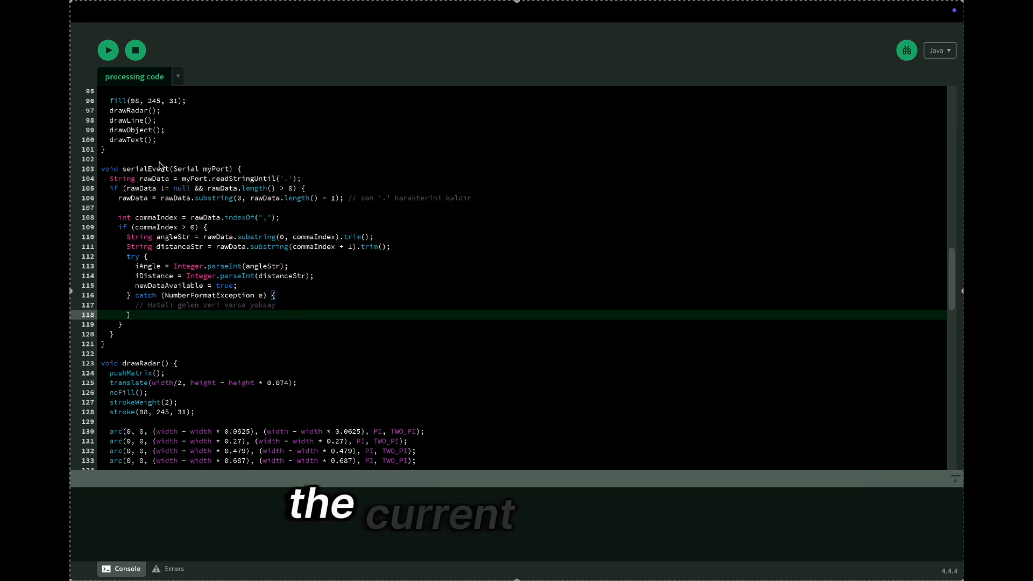
scroll("down", 3)
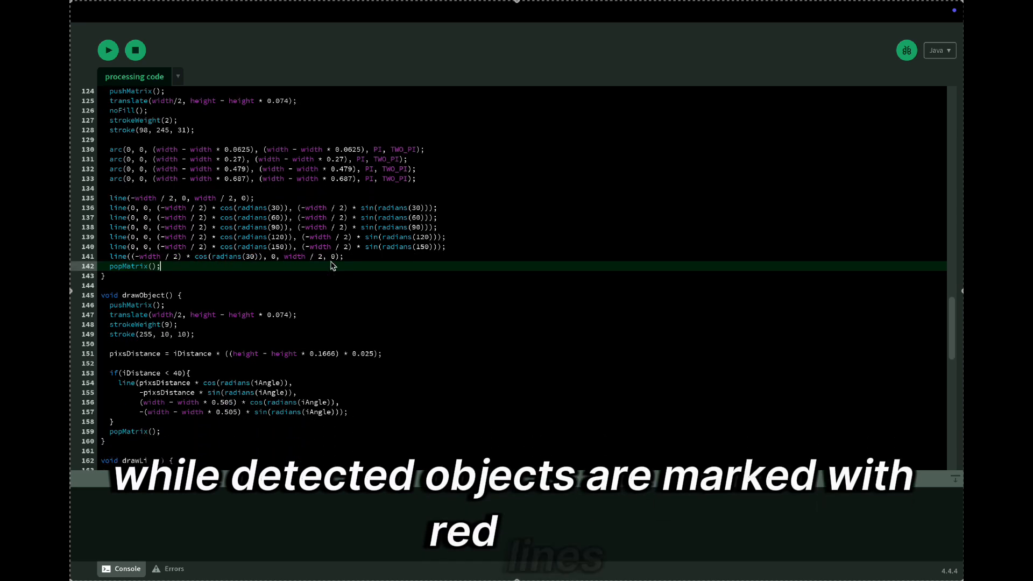
scroll("down", 3)
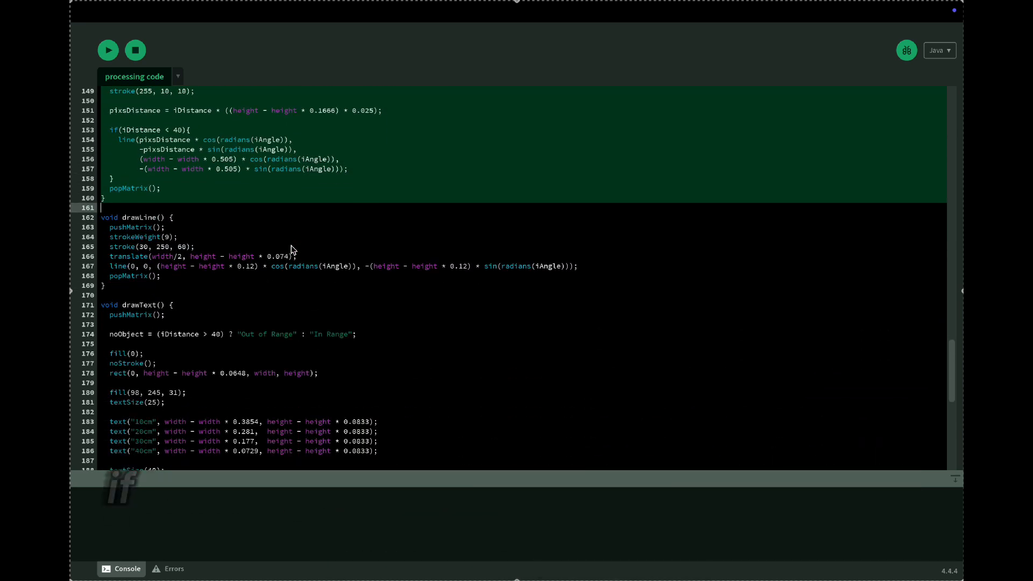
scroll("down", 3)
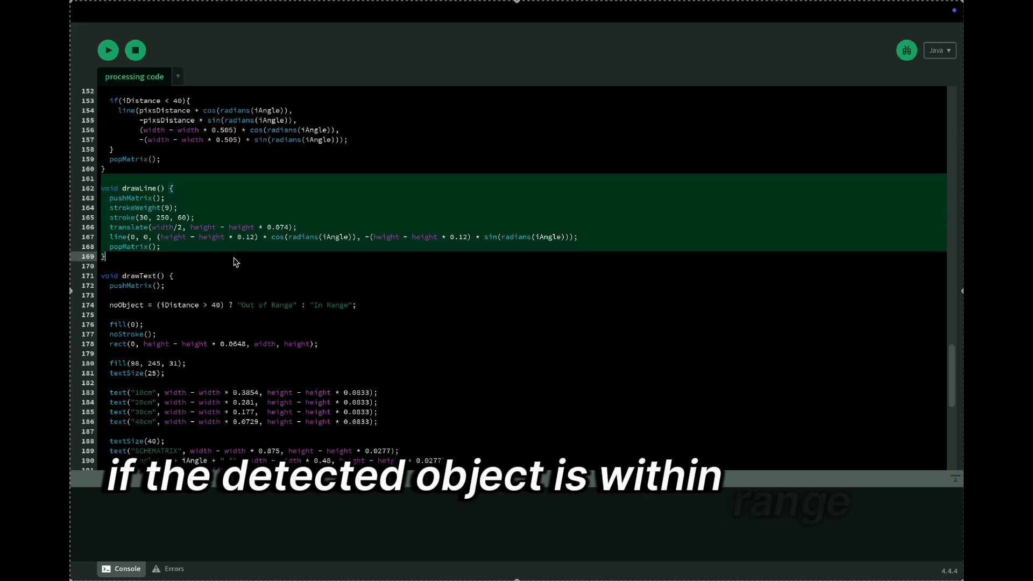
scroll("down", 3)
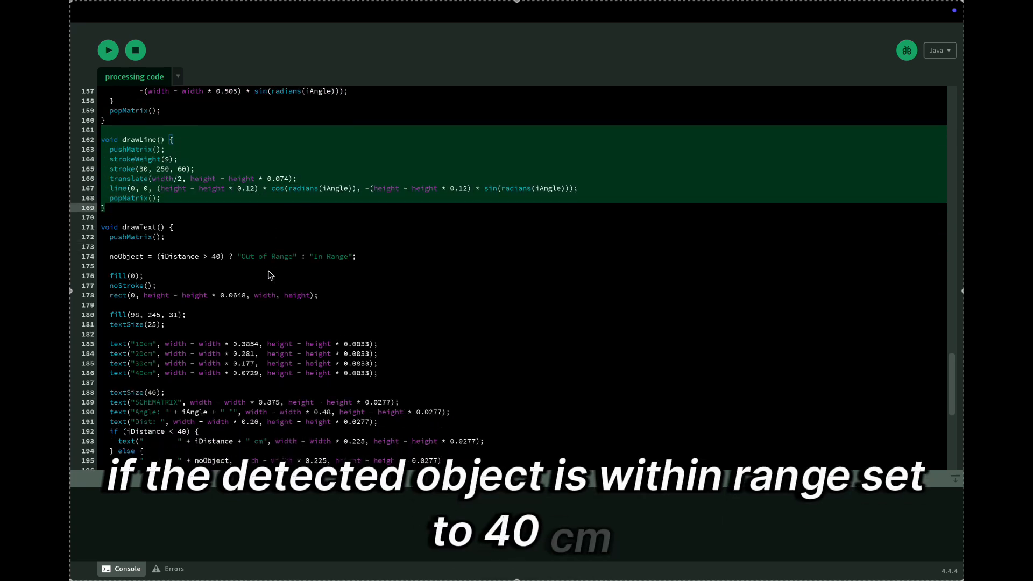
scroll("down", 3)
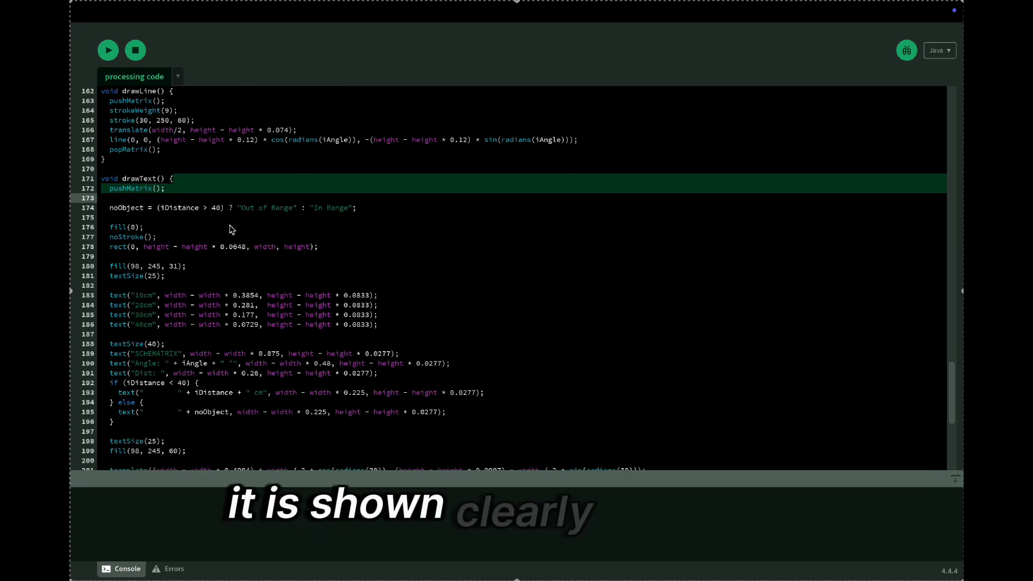